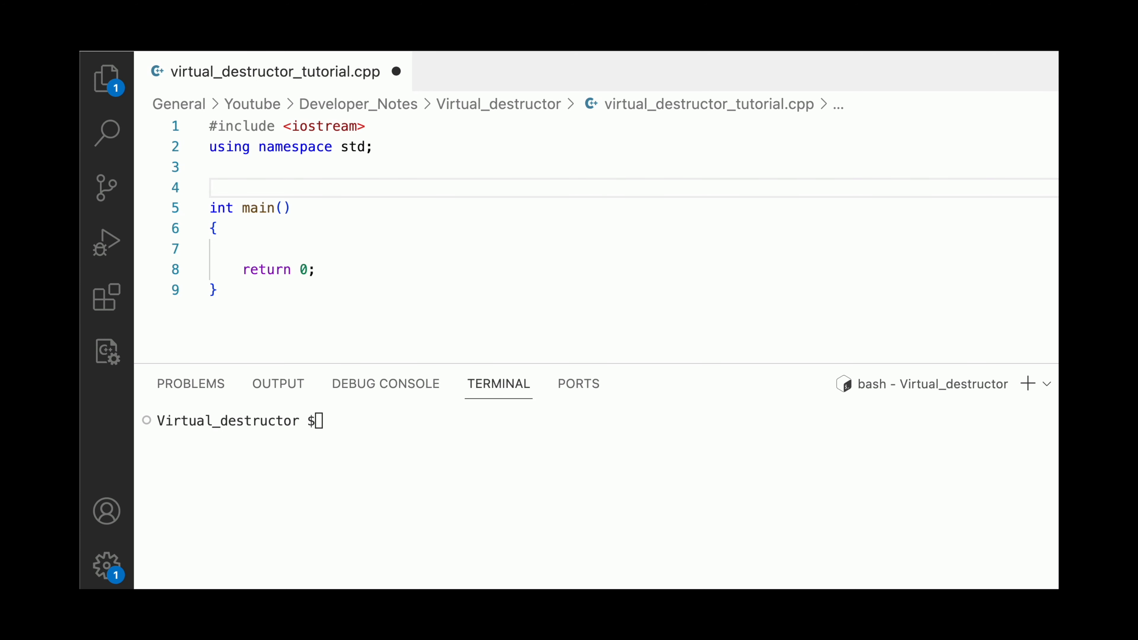
# - Define class Army with a public ~Army() destructor
pyautogui.write('class')
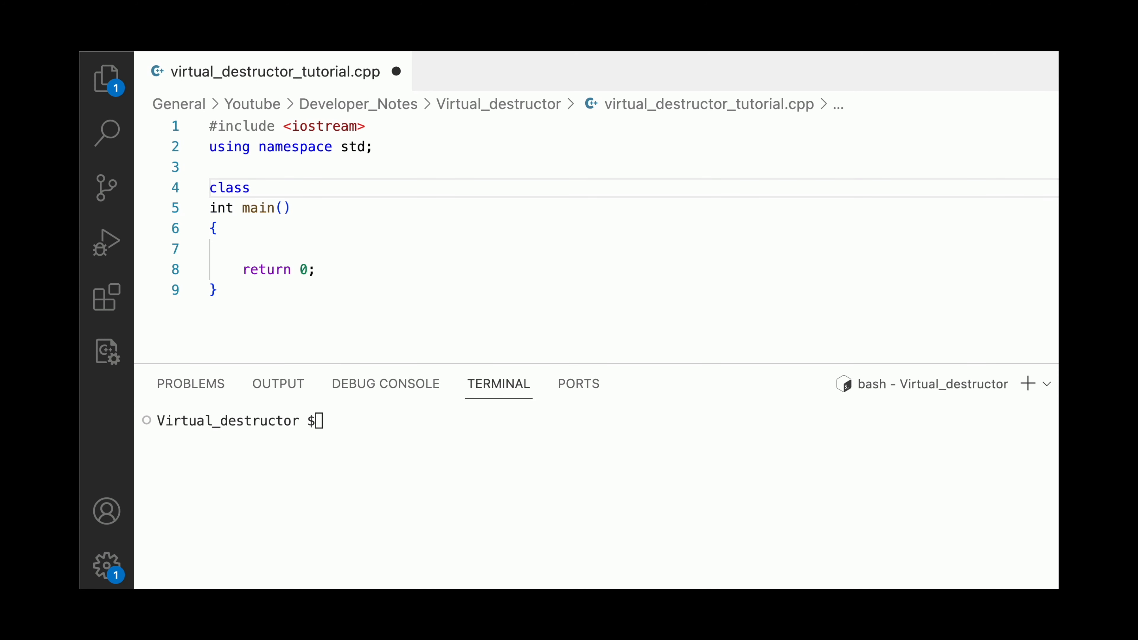
pyautogui.write('Army')
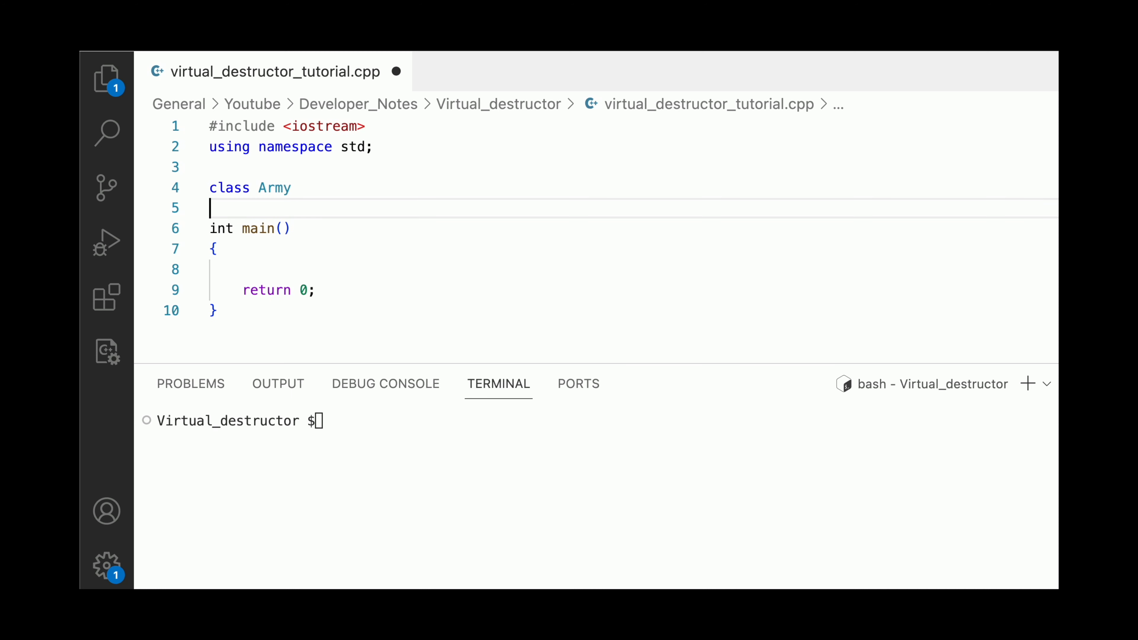
pyautogui.write('{};')
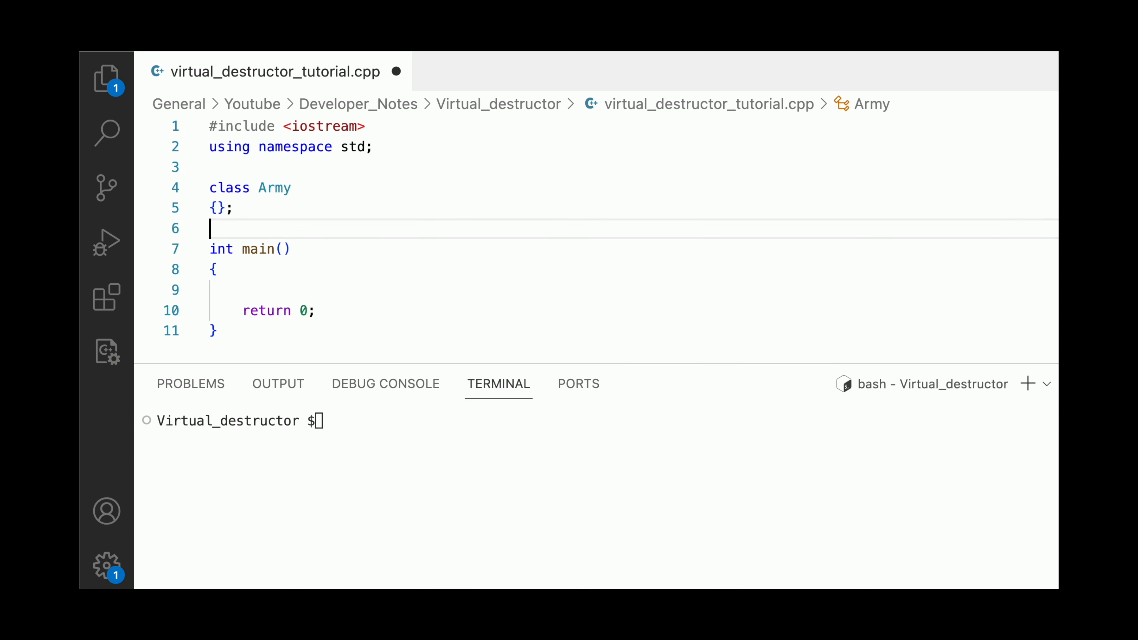
pyautogui.write('p')
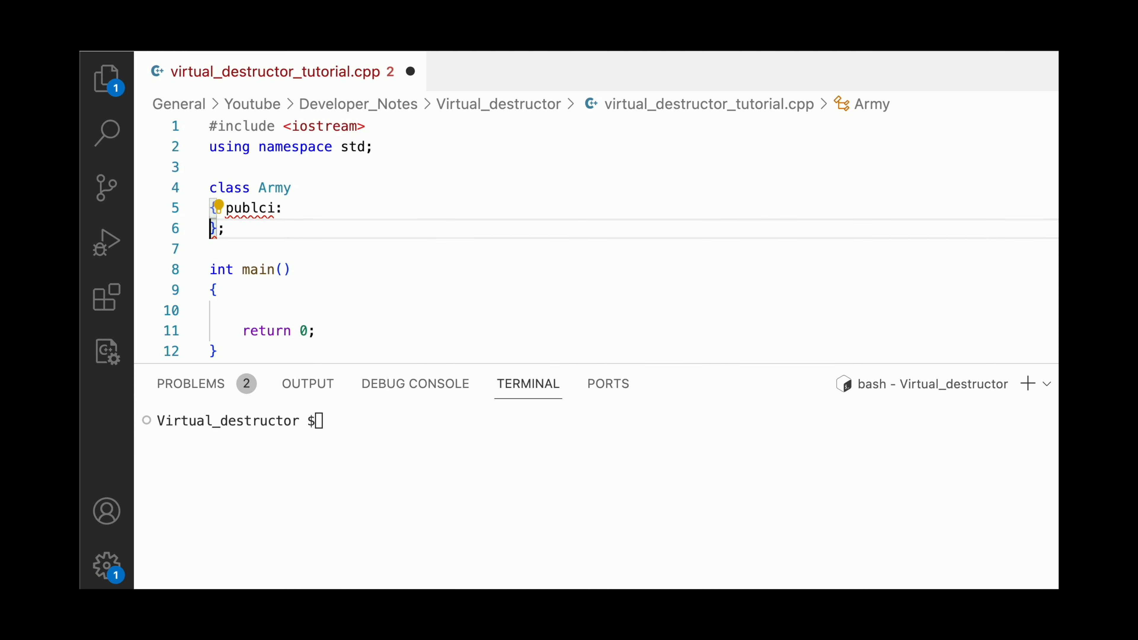
pyautogui.write('~Army() {')
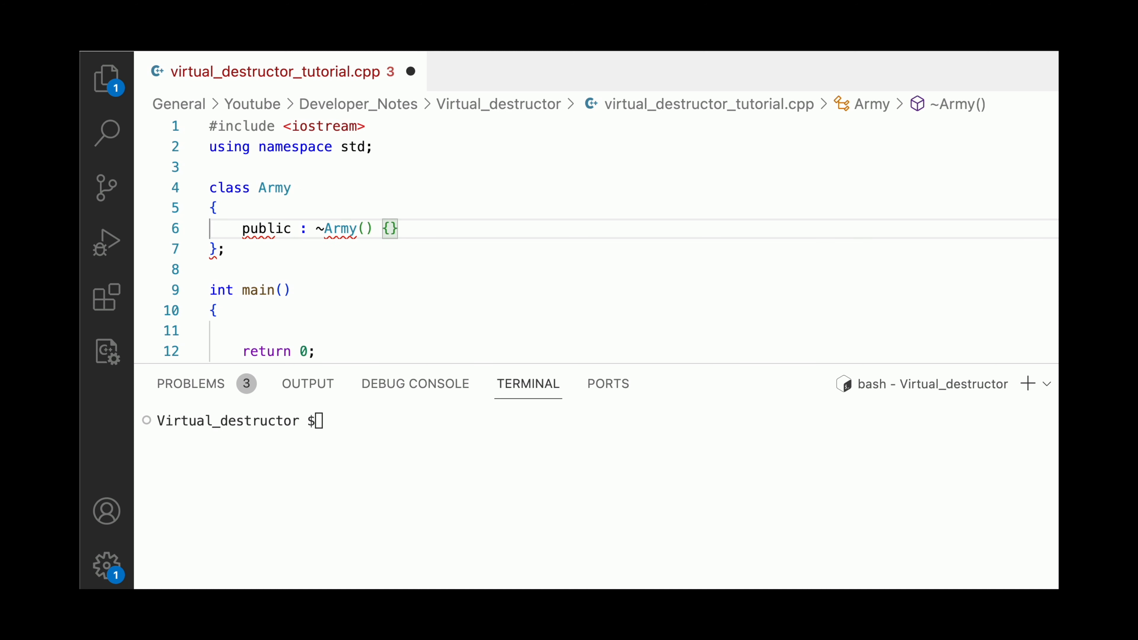
# - Make the Army destructor print "Deleting Army" followed by endl
pyautogui.write('cout <<')
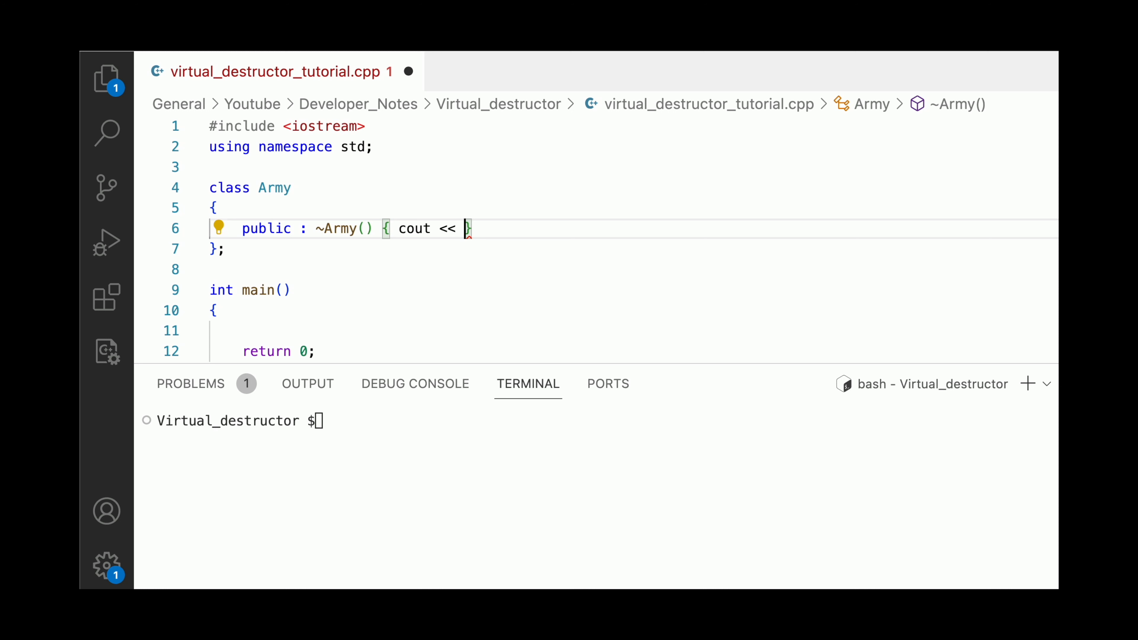
pyautogui.write('""')
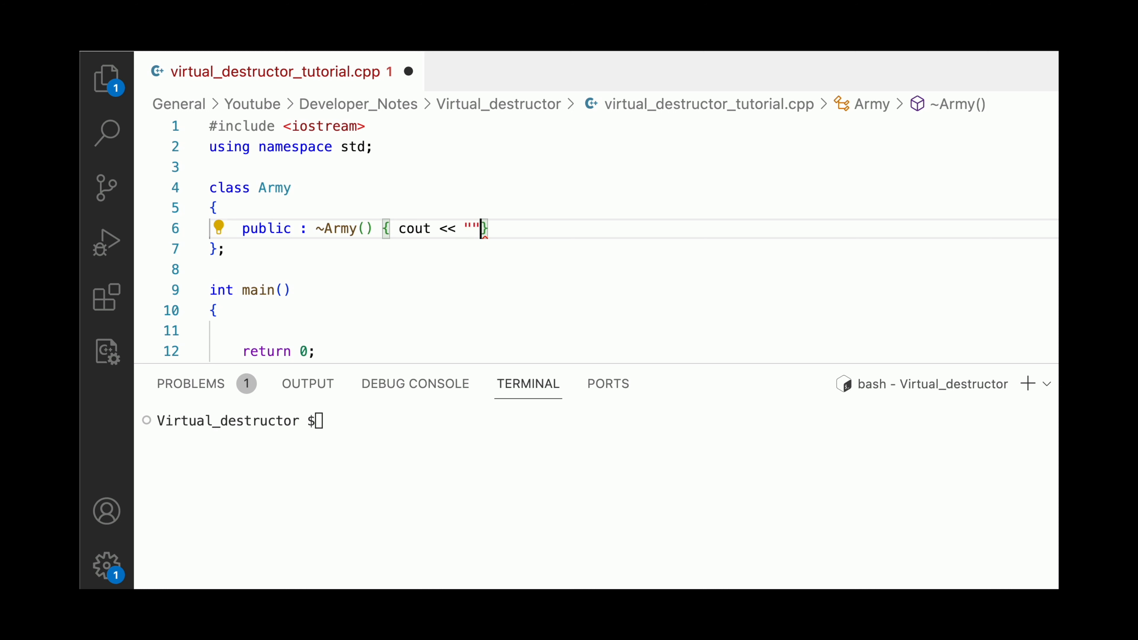
pyautogui.write('D')
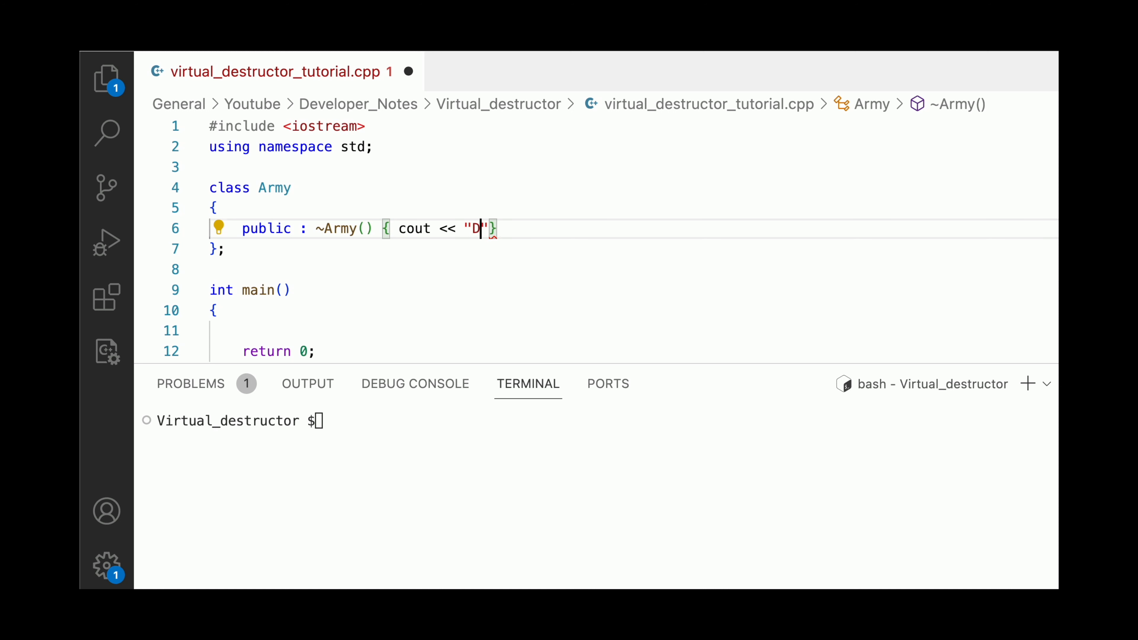
pyautogui.write('eleting Army')
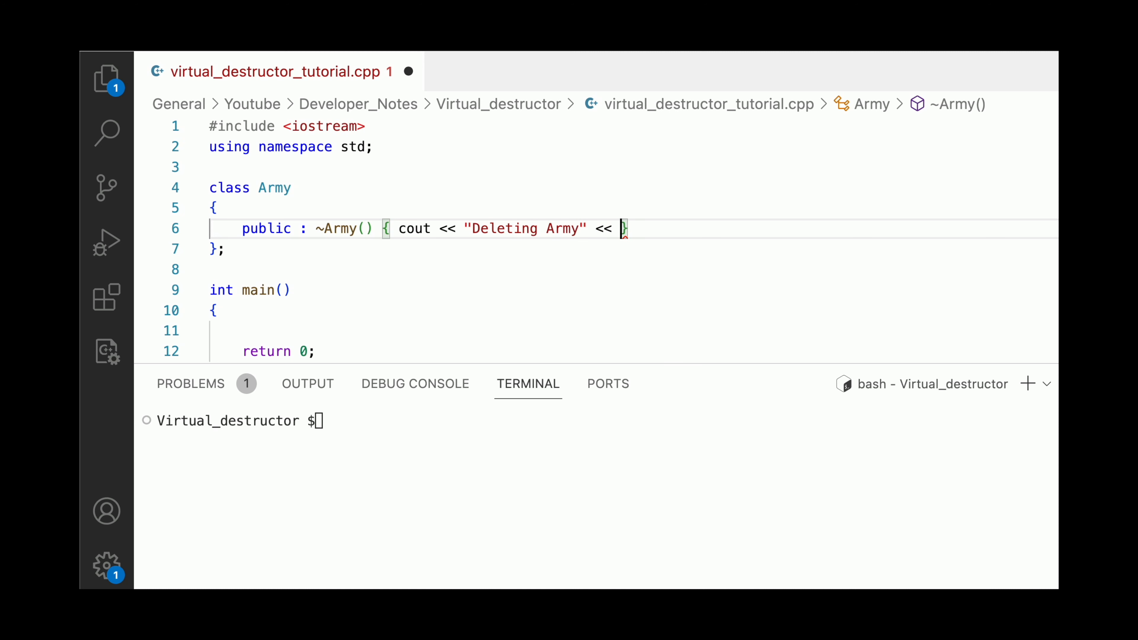
pyautogui.write('endl;')
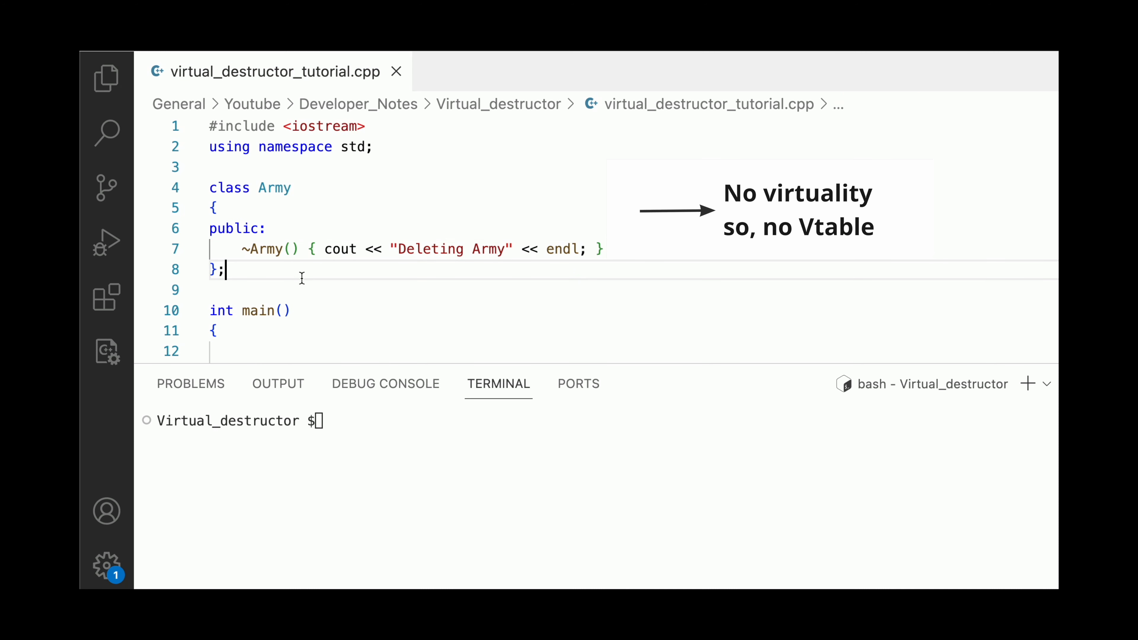
# - Paste a copy of Army below and turn it into ArmyHospital : public Army with its own destructor message
pyautogui.press('enter')
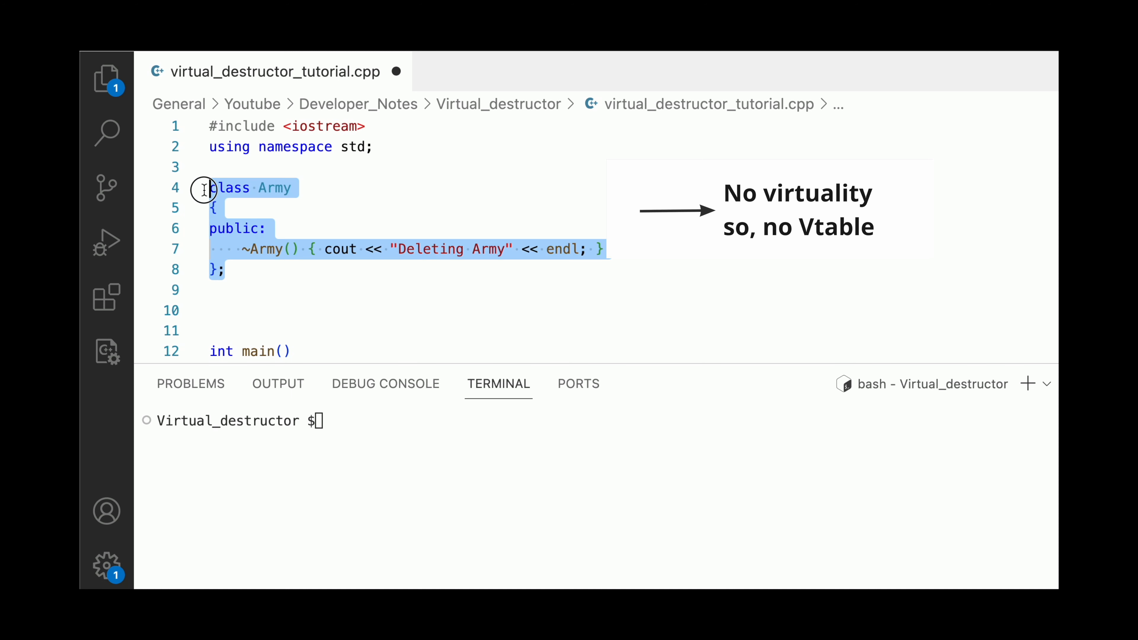
pyautogui.click(210, 292)
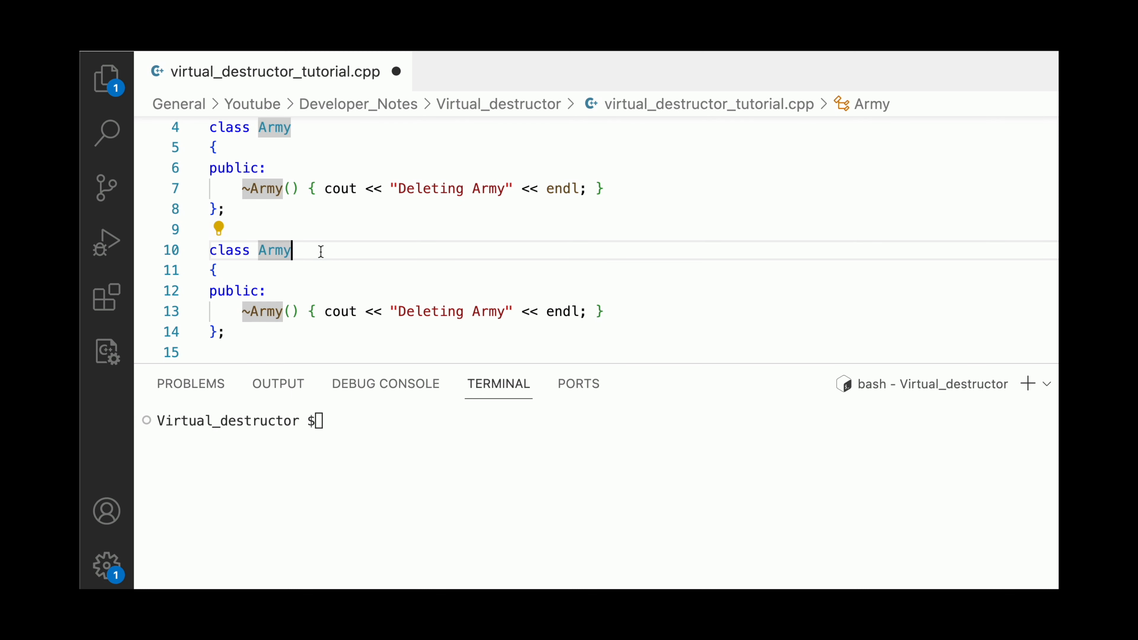
pyautogui.write('Hospital')
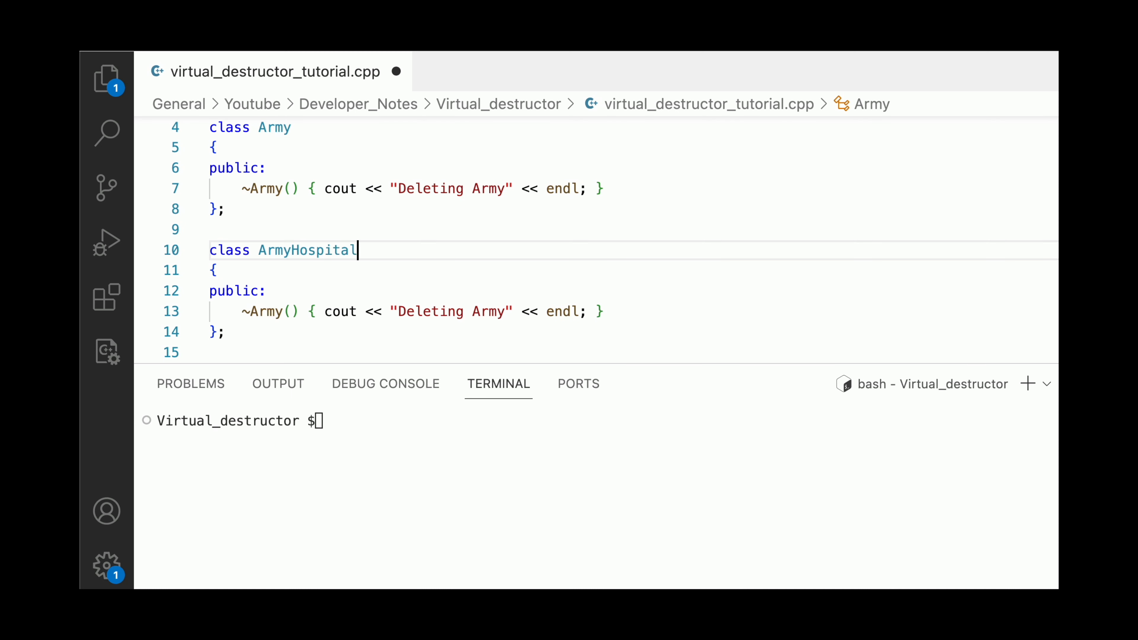
pyautogui.write(': public Arm')
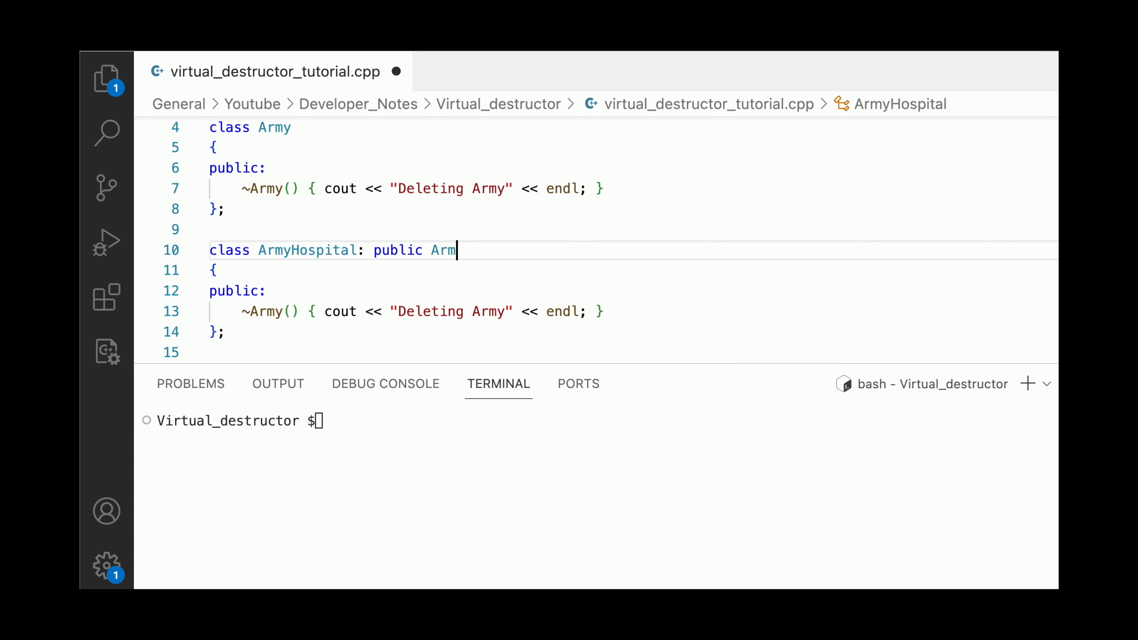
pyautogui.write('y')
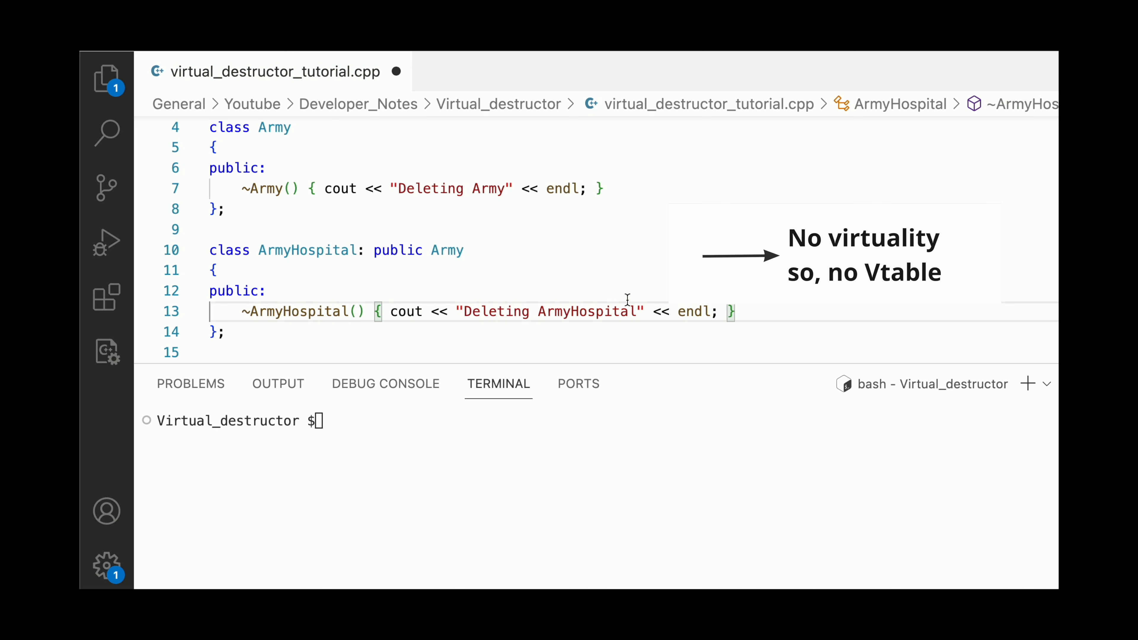
pyautogui.scroll(-3)
pyautogui.write('g++ --std=c++17 -o out virtual_destructor_tutorial.cpp')
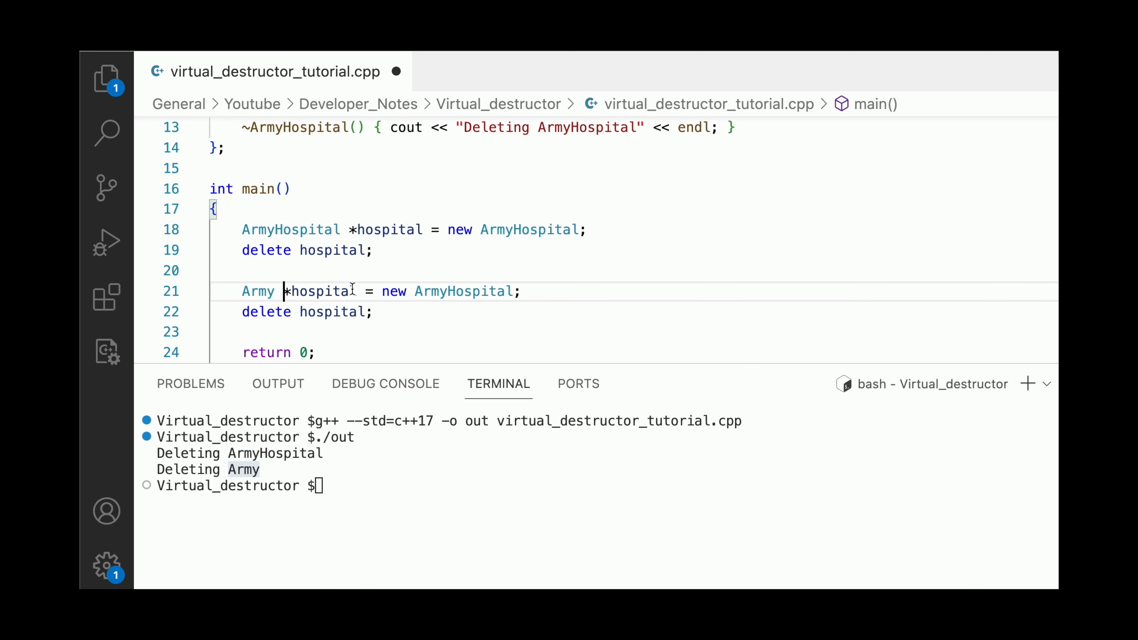
pyautogui.moveTo(320, 291)
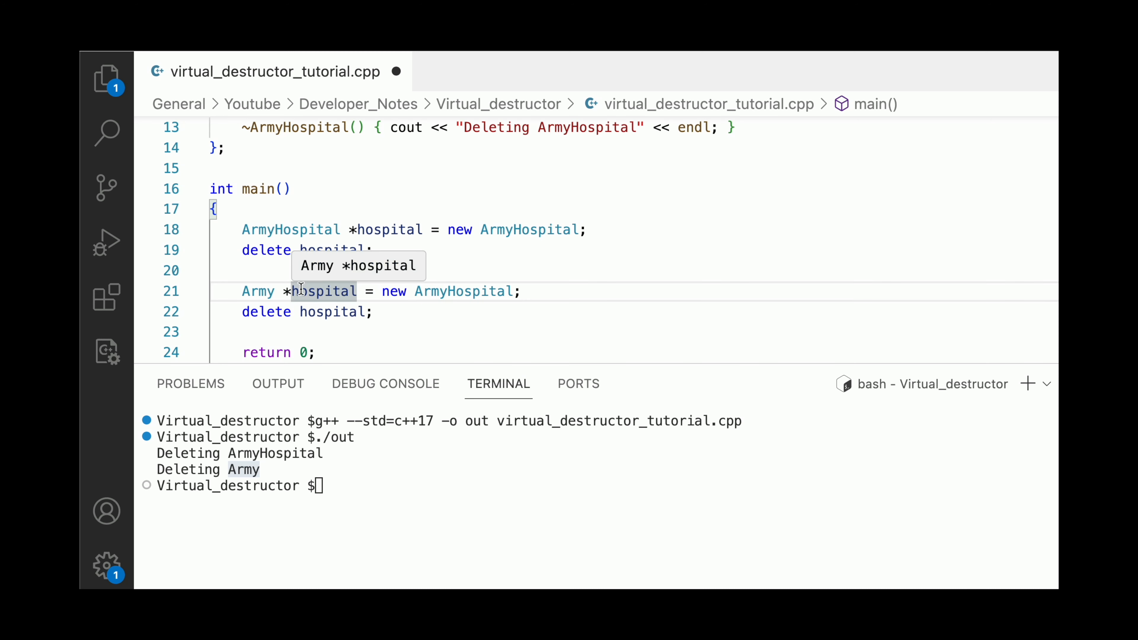
# - Rename the Army-pointer object and its delete line to general_hospital
pyautogui.write('general_')
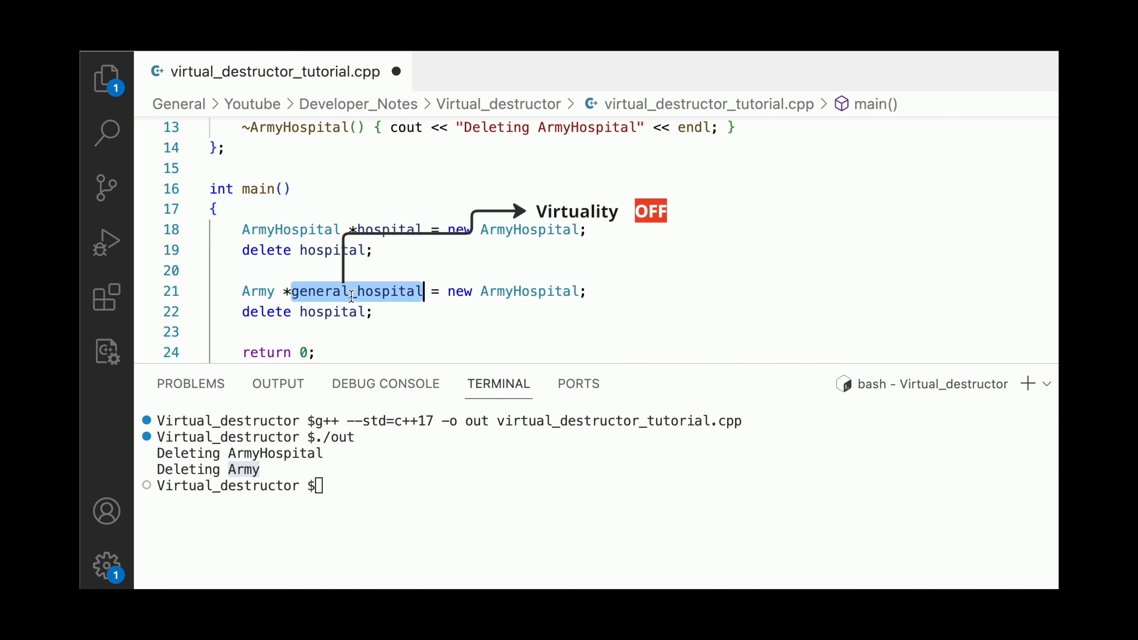
pyautogui.write('general_hospital')
pyautogui.click(607, 485)
pyautogui.write('./out')
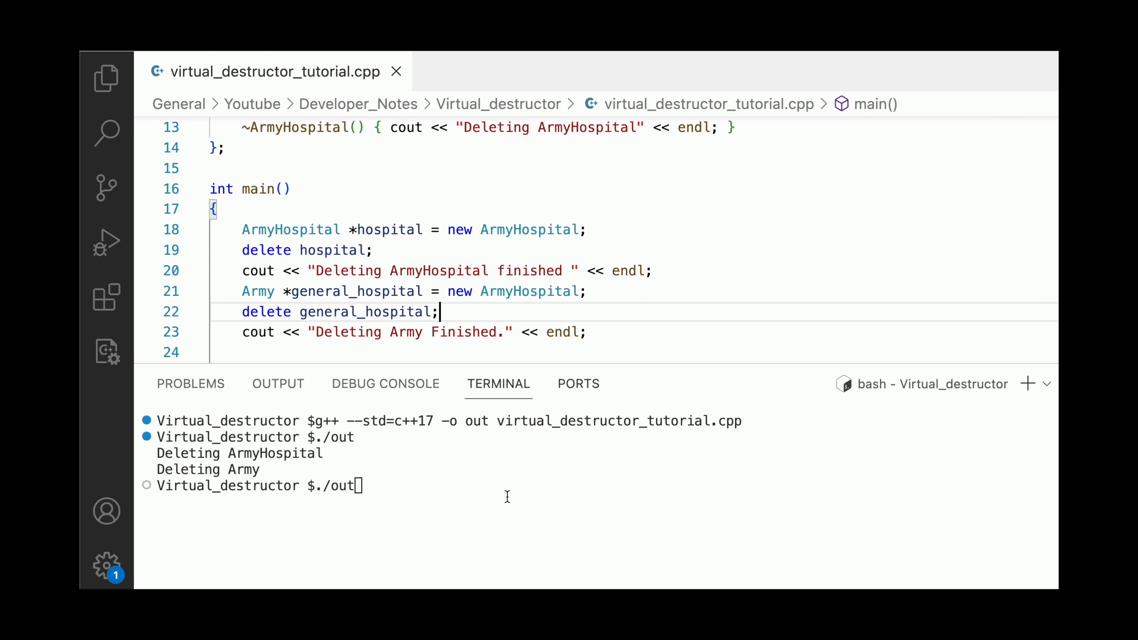
pyautogui.write('g++ --std=c++17 -o out virtual_destructor_tutorial.cpp')
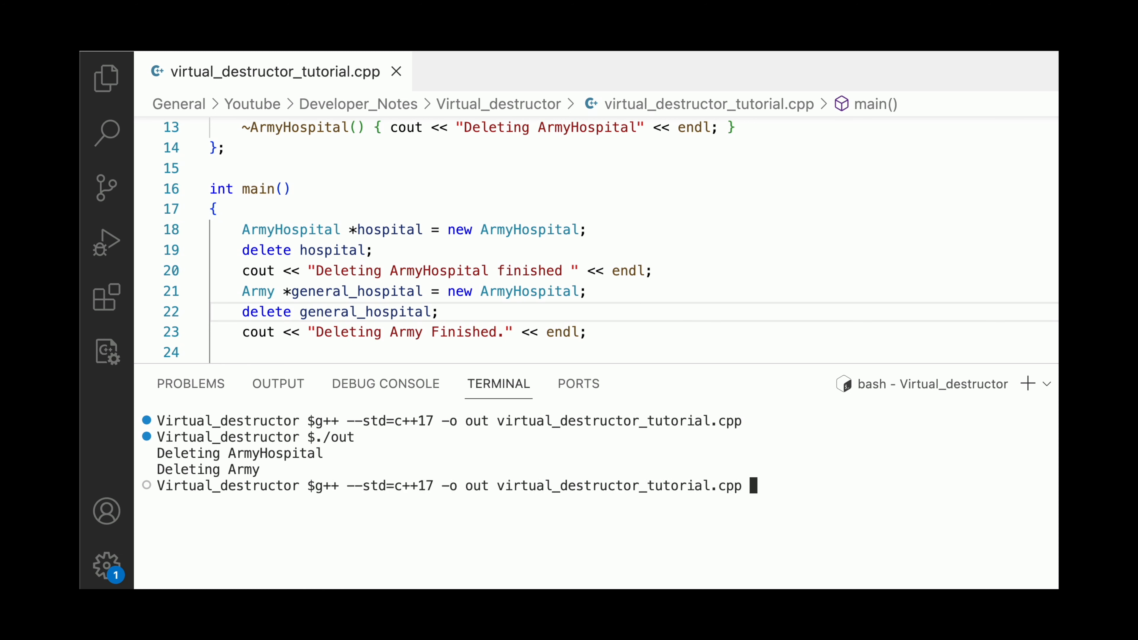
pyautogui.press('Return')
pyautogui.write('./out')
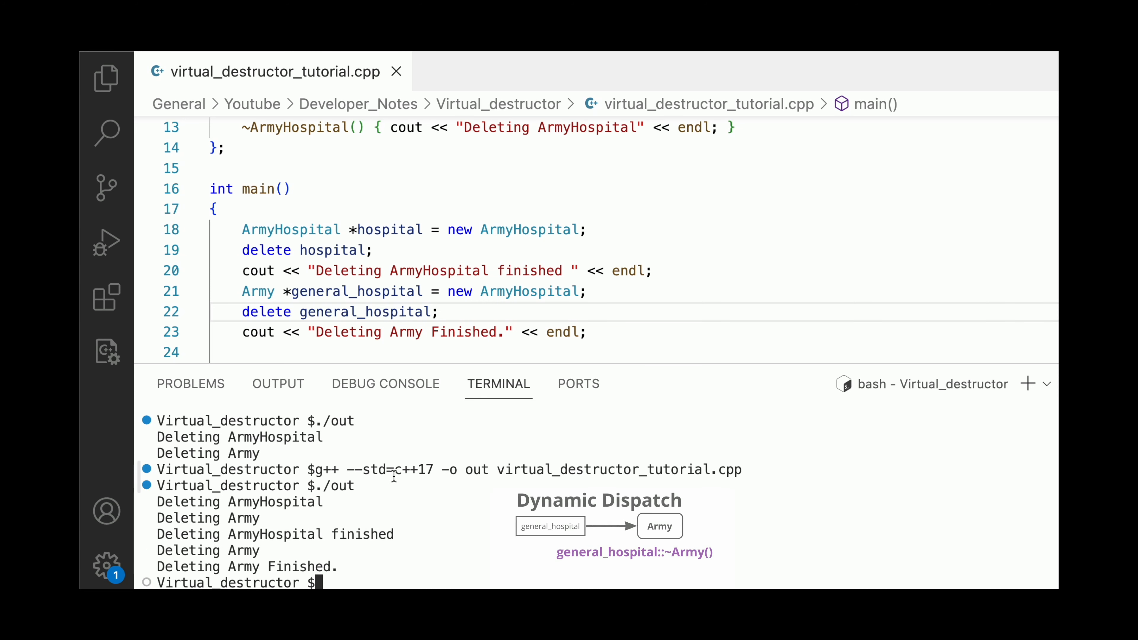
pyautogui.moveTo(386, 527)
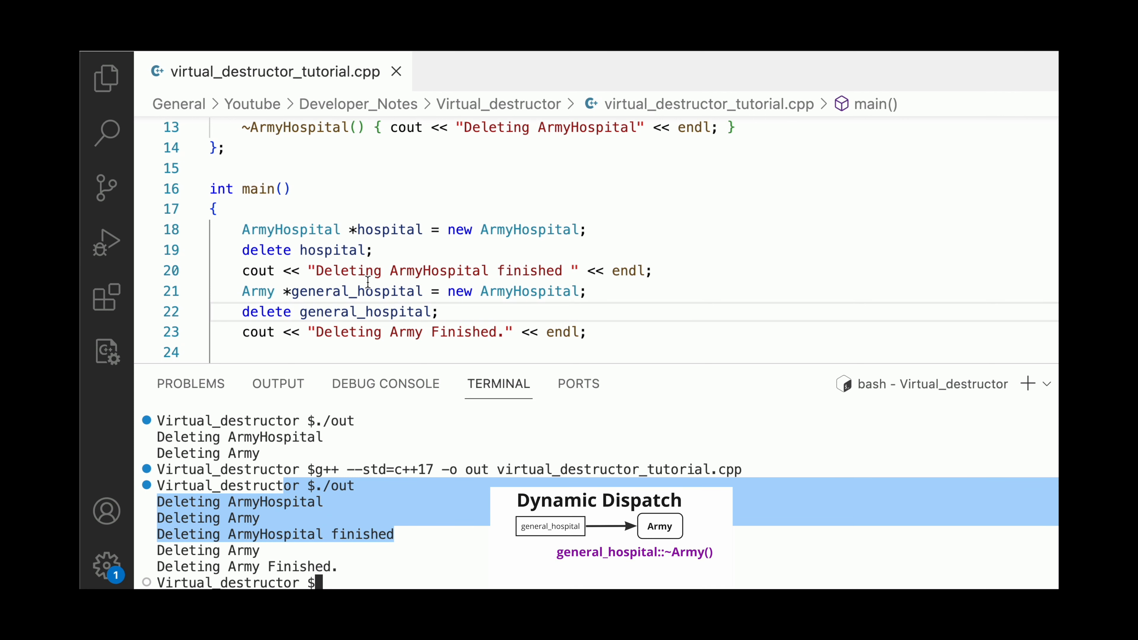
pyautogui.moveTo(256, 581)
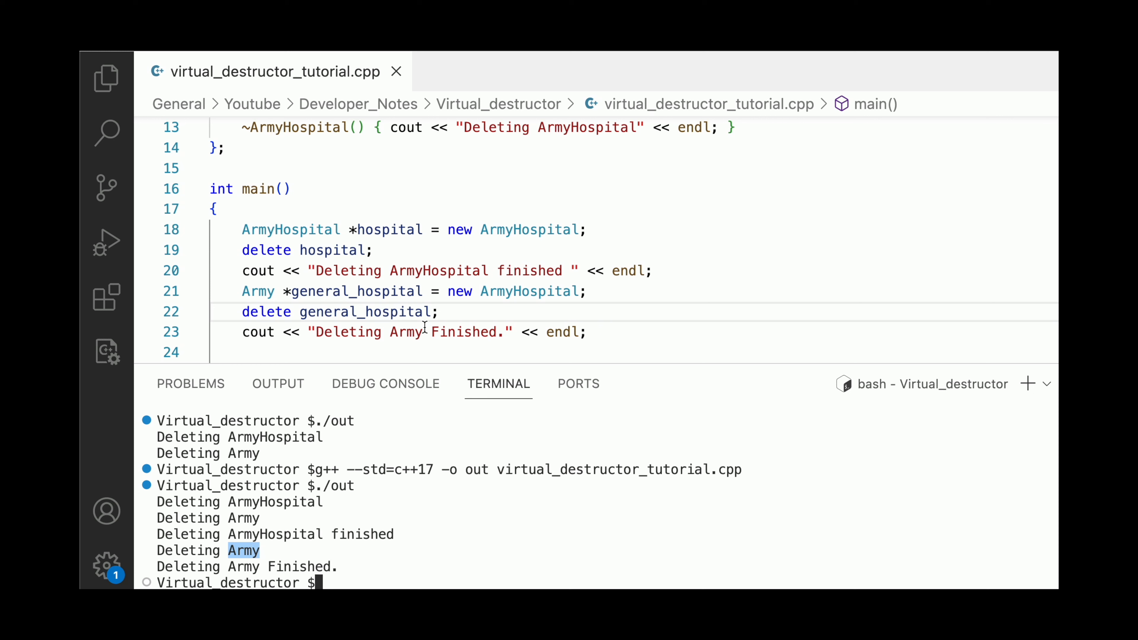
pyautogui.doubleClick(257, 291)
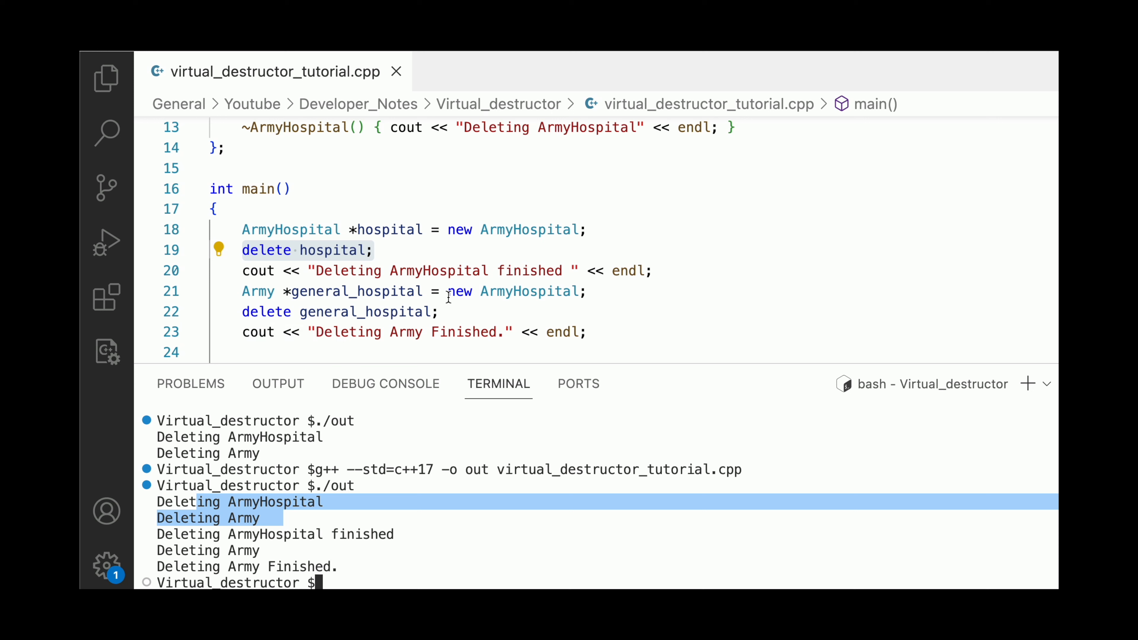
pyautogui.click(246, 313)
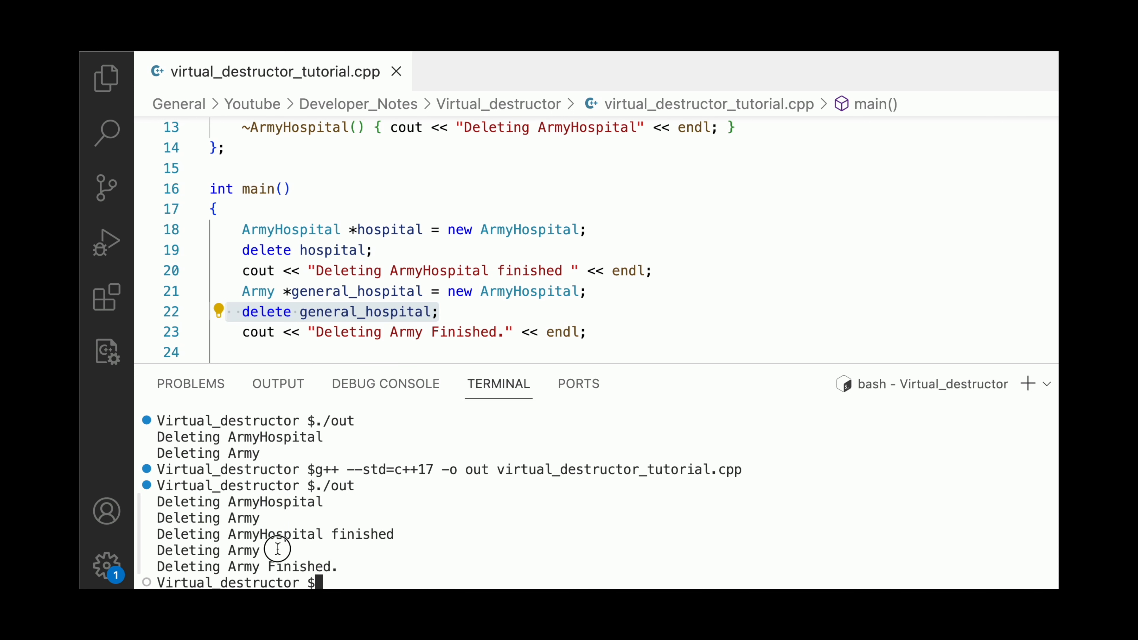
pyautogui.doubleClick(229, 549)
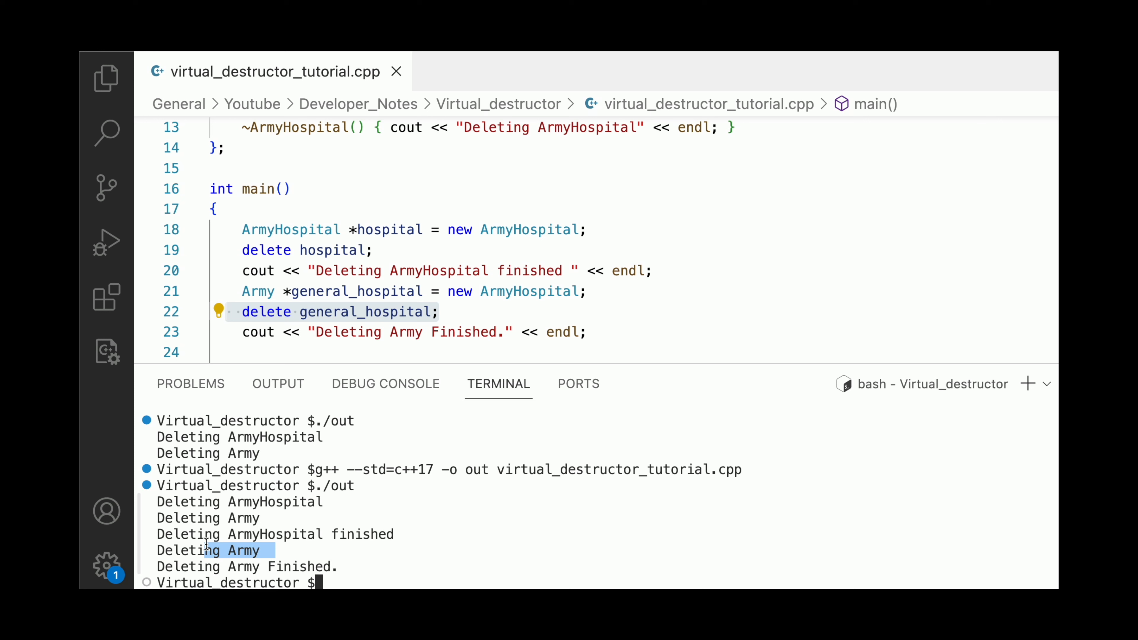
pyautogui.moveTo(447, 249)
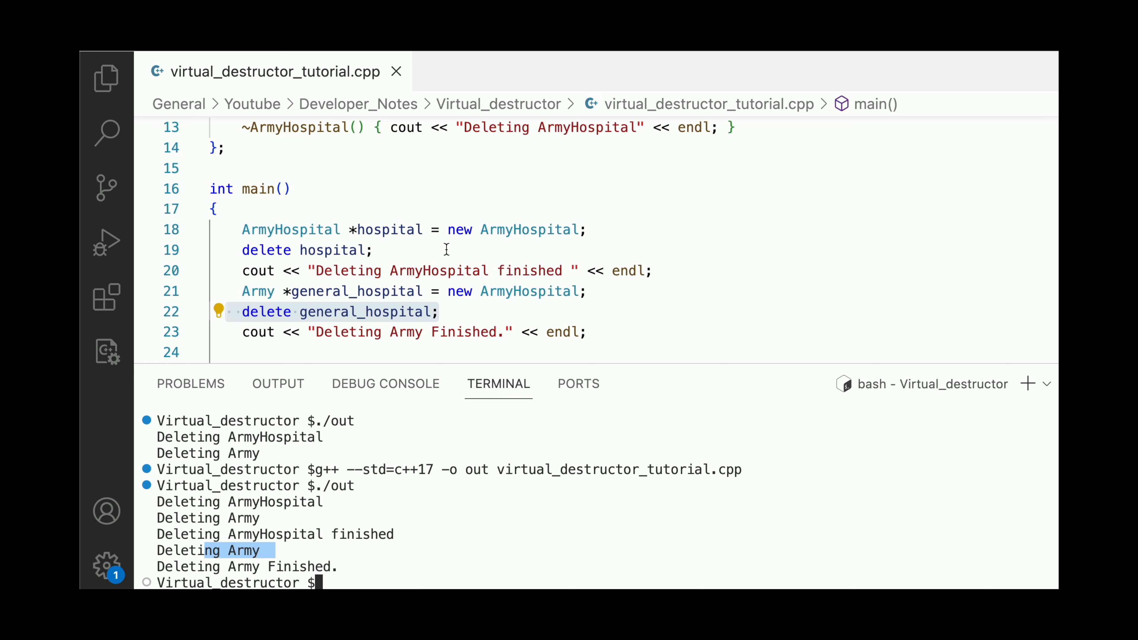
# - Declare ~Army() as virtual in the Army class at the top of the file
pyautogui.scroll(3)
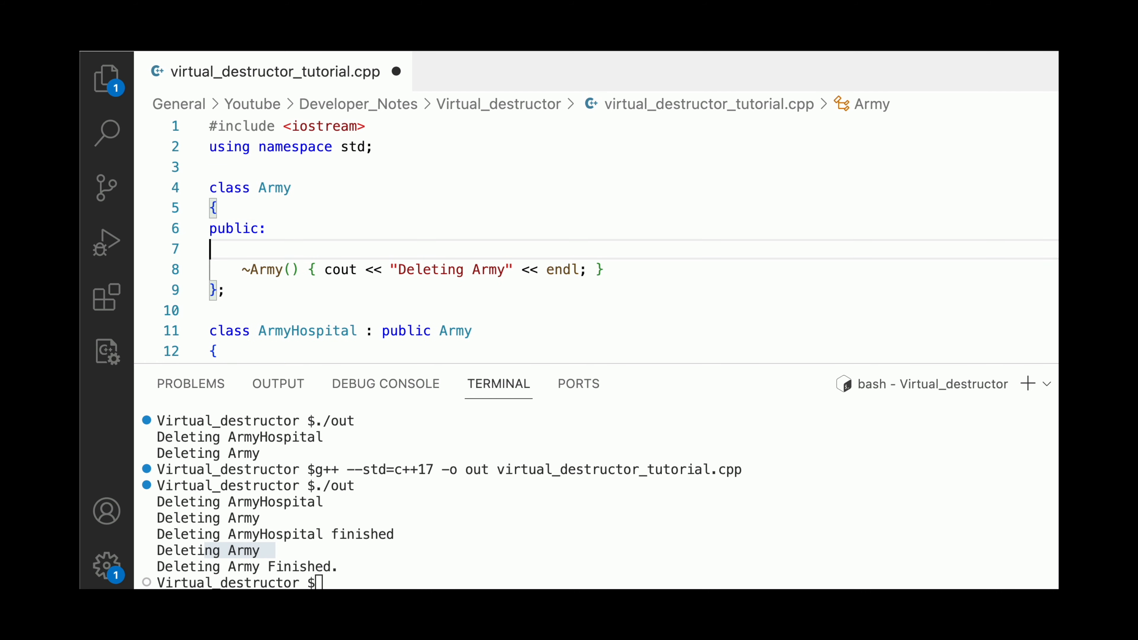
pyautogui.write('virtual')
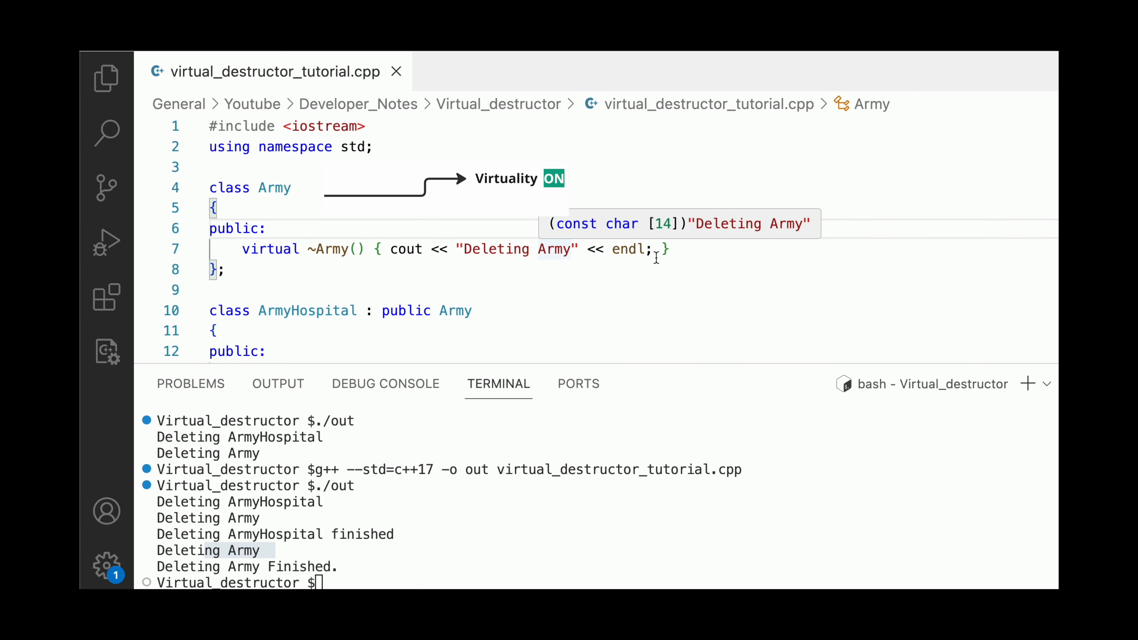
pyautogui.moveTo(657, 259)
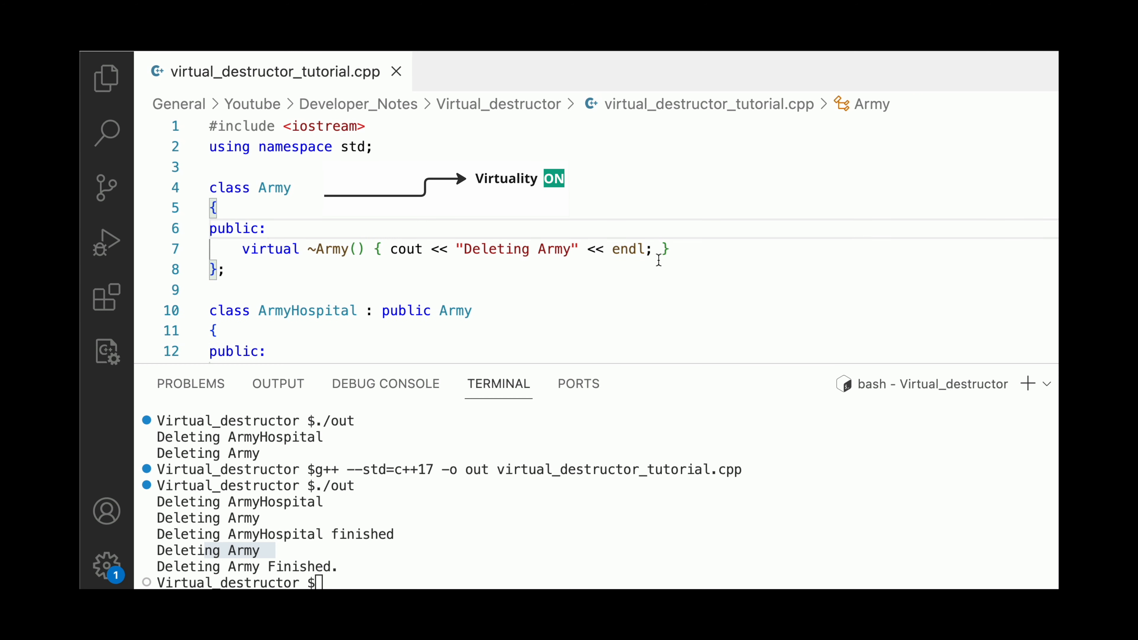
pyautogui.moveTo(533, 237)
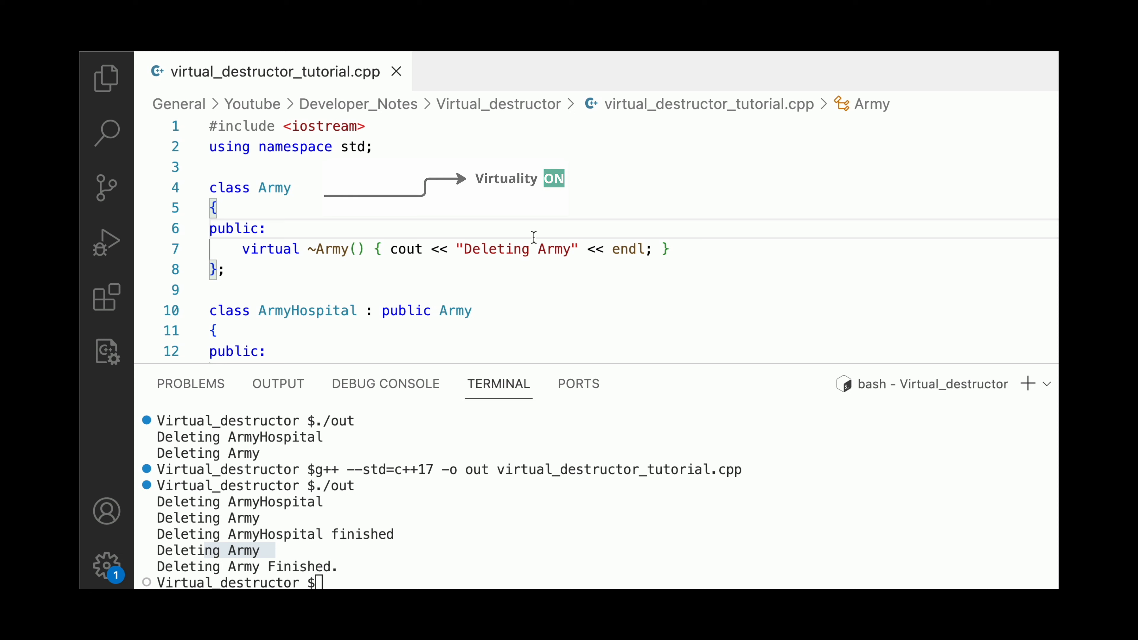
pyautogui.doubleClick(277, 188)
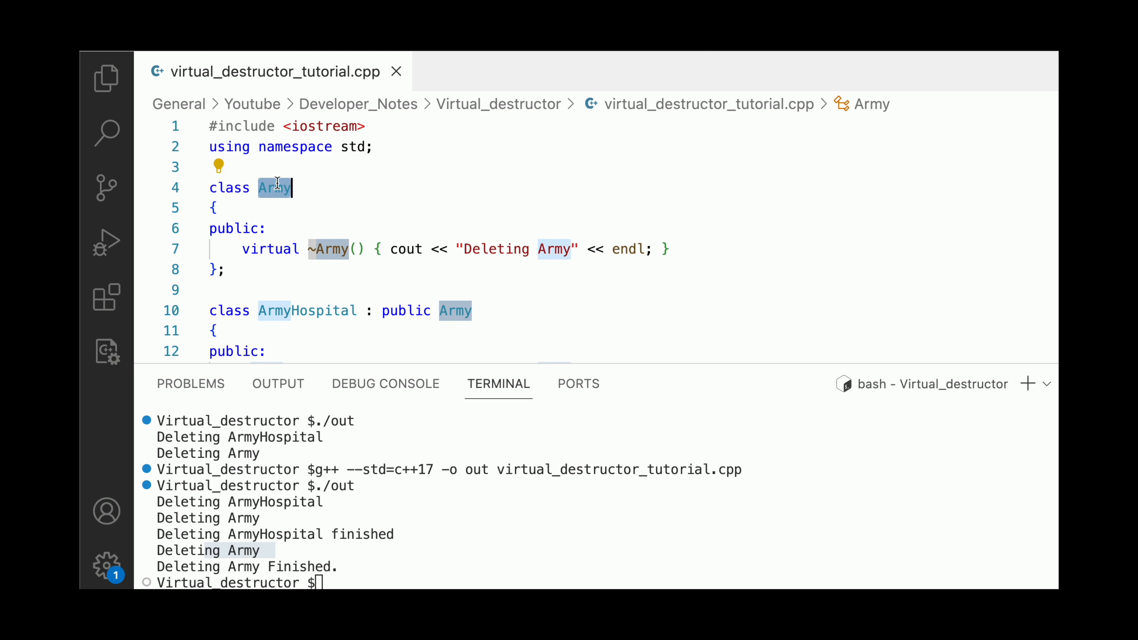
pyautogui.moveTo(380, 137)
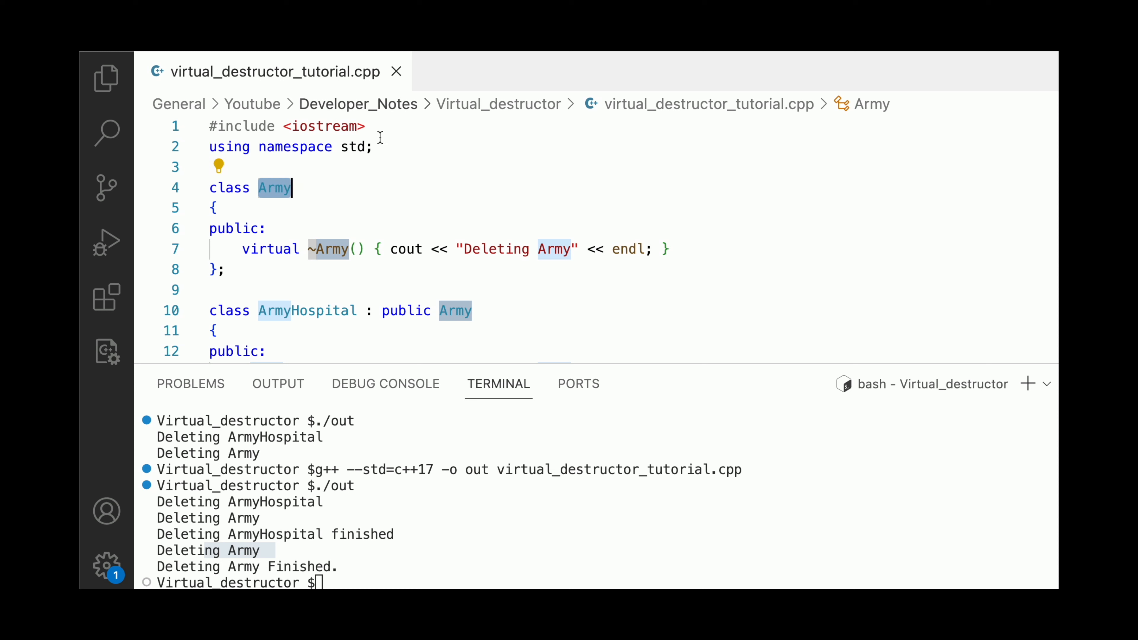
pyautogui.moveTo(221, 80)
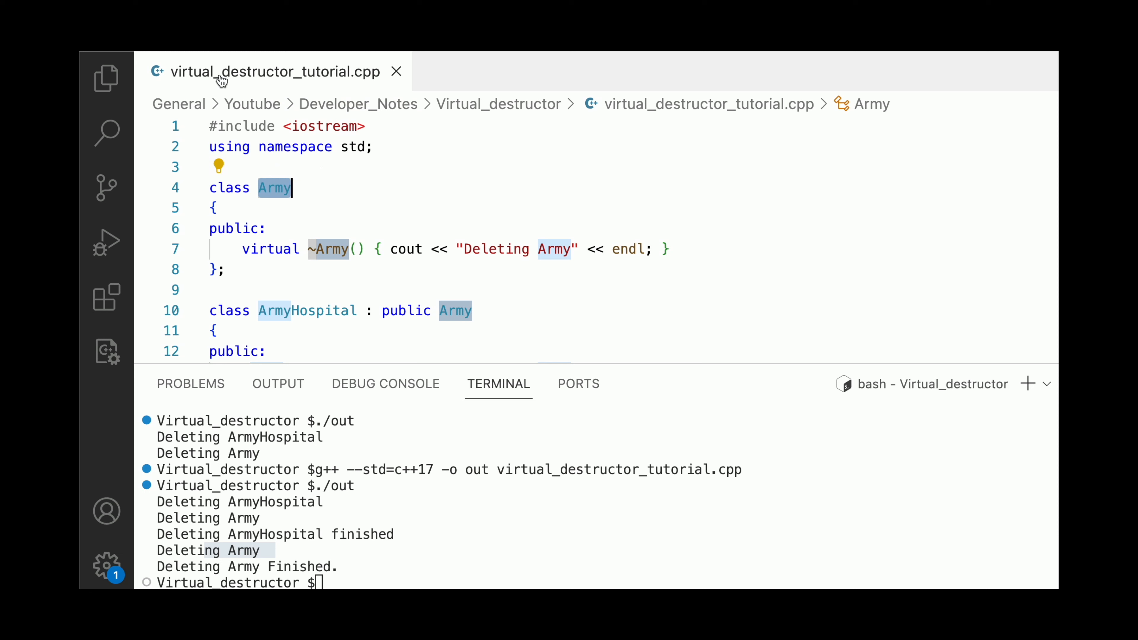
# - Highlight the virtual keyword and the Army class name to review the change
pyautogui.doubleClick(270, 249)
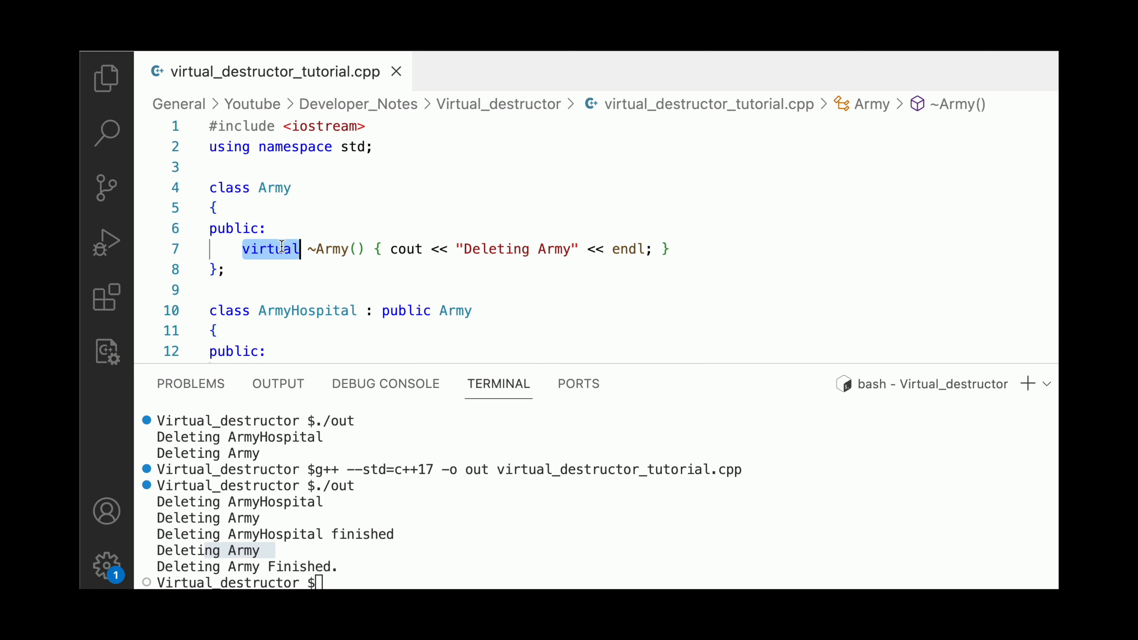
pyautogui.click(284, 187)
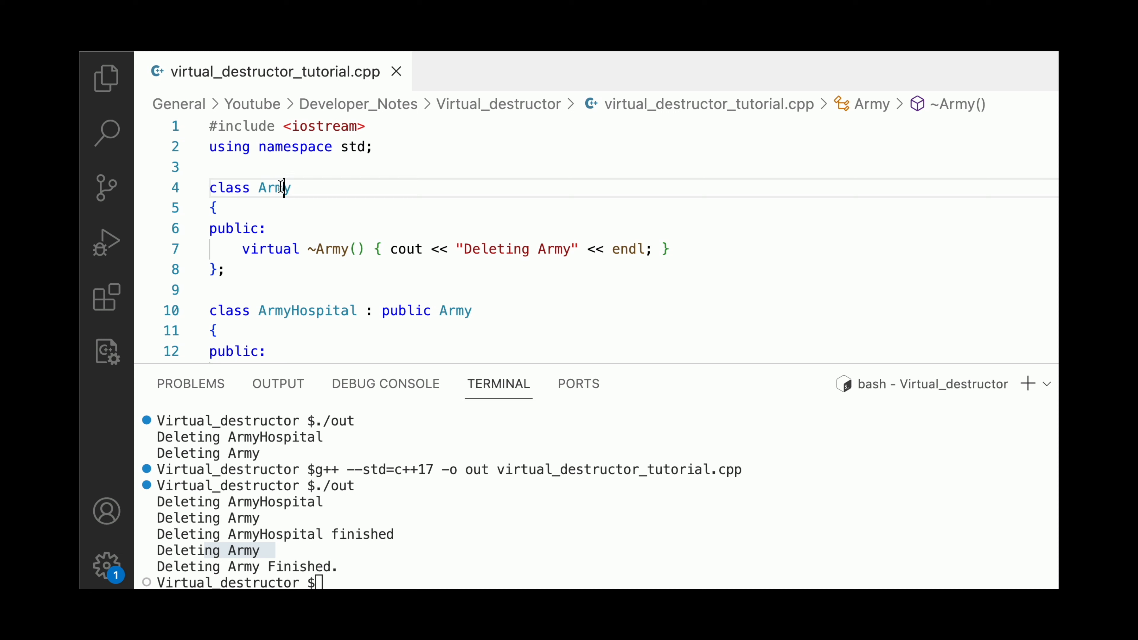
pyautogui.doubleClick(274, 187)
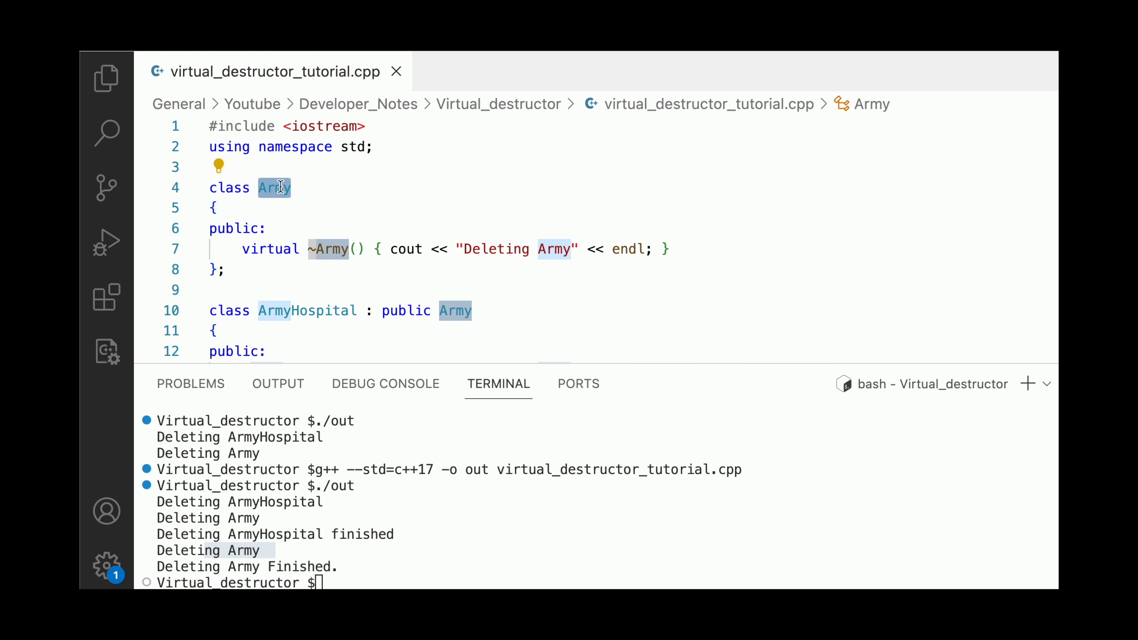
pyautogui.moveTo(461, 262)
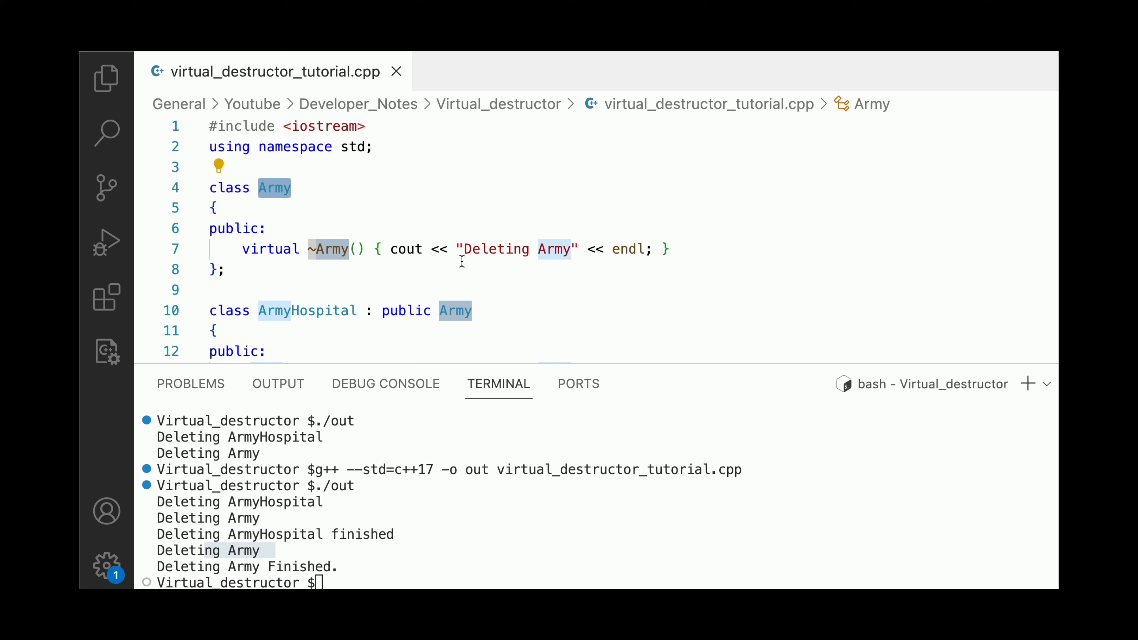
# - Rerun ./out and highlight that general_hospital now prints "Deleting ArmyHospital" before "Deleting Army"
pyautogui.click(563, 289)
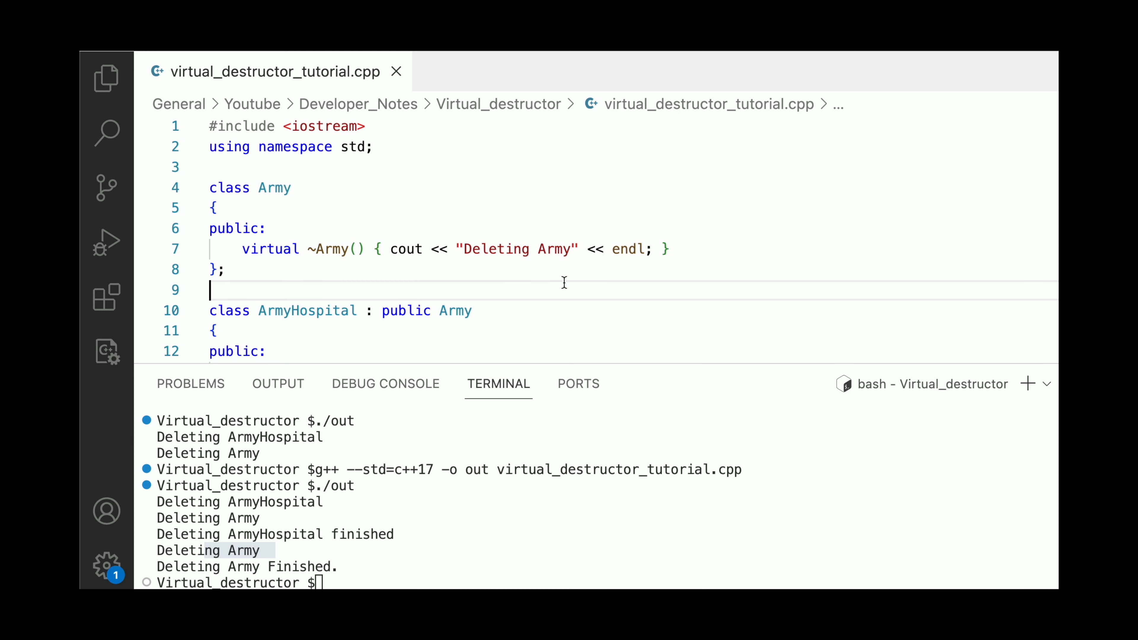
pyautogui.moveTo(633, 335)
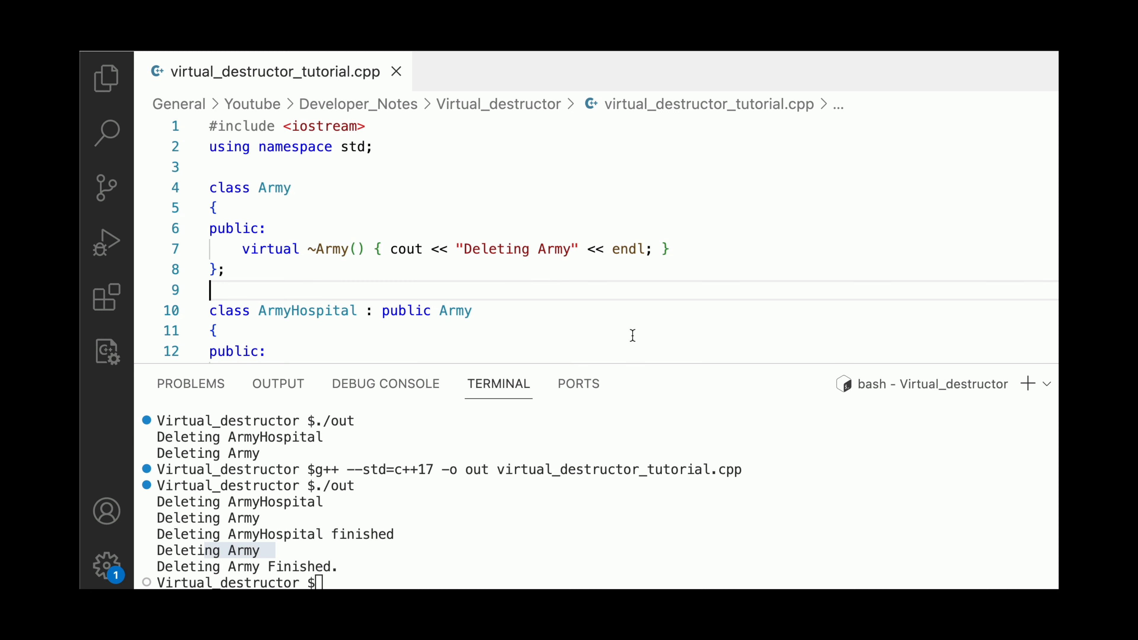
pyautogui.moveTo(610, 514)
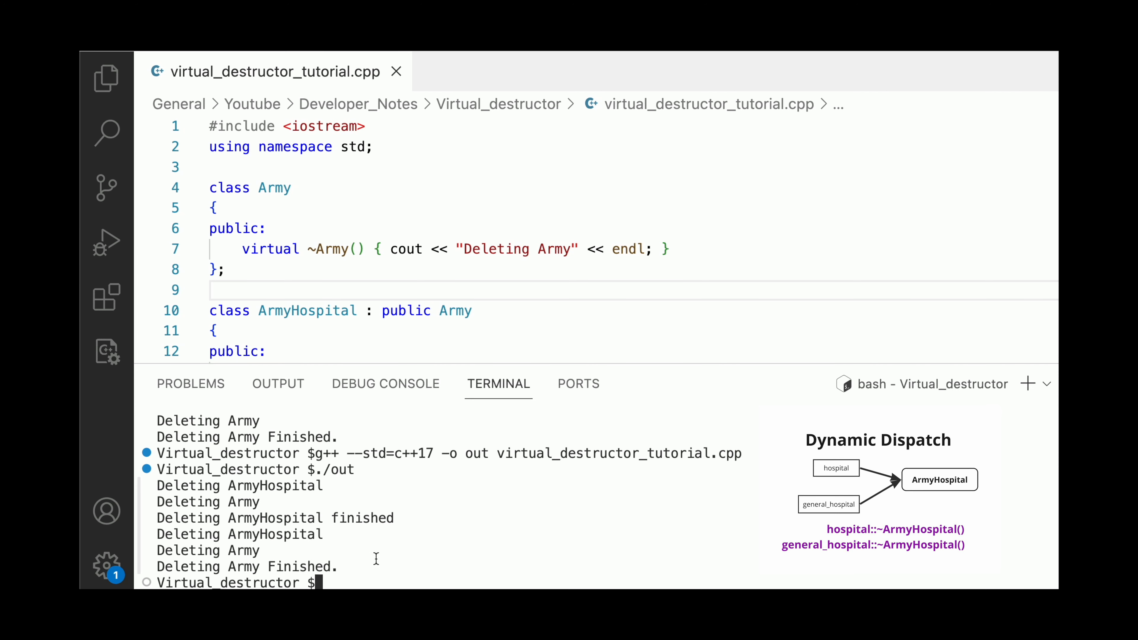
pyautogui.moveTo(326, 530)
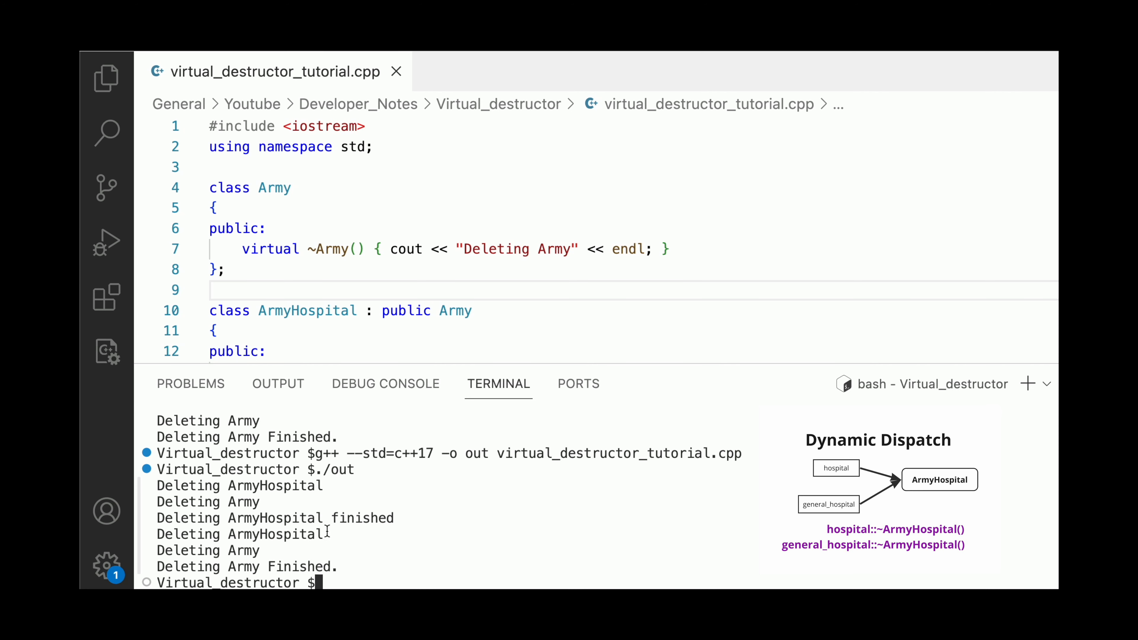
pyautogui.doubleClick(271, 534)
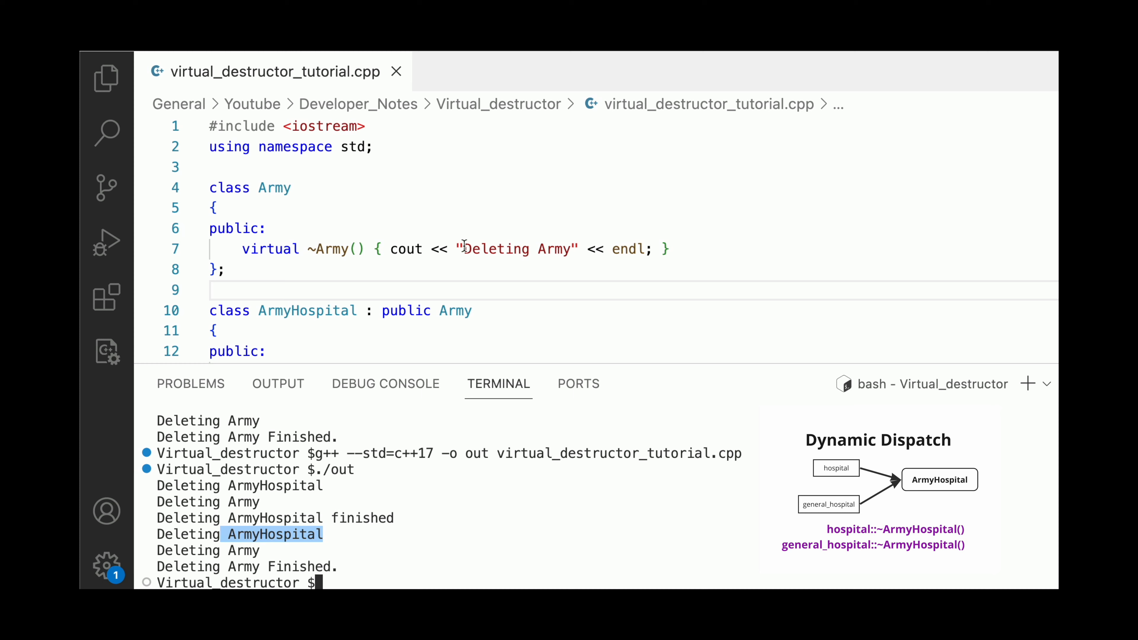
pyautogui.scroll(-3)
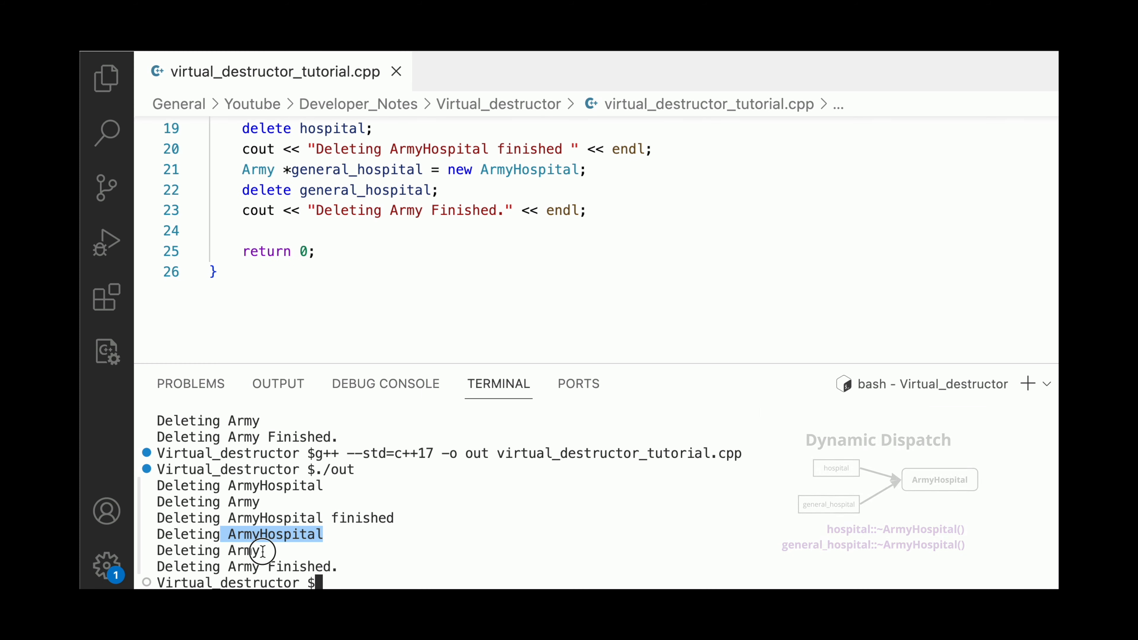